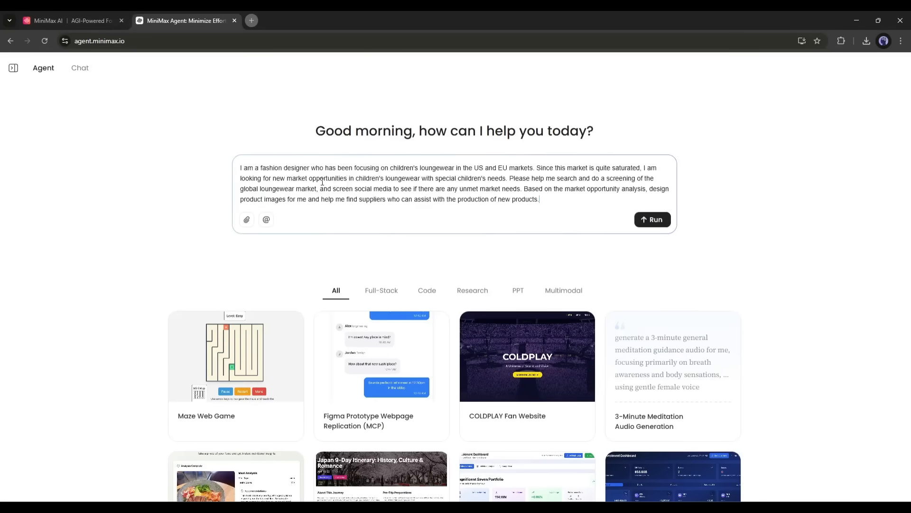
Review the children's special-needs loungewear research prompt and run it to get the executive summary PDF.
double_click(247, 168)
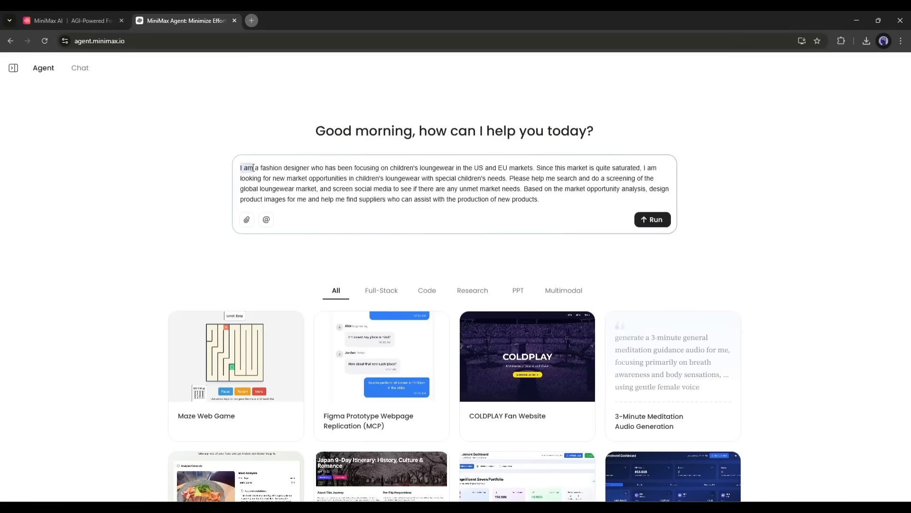
drag(240, 167, 535, 167)
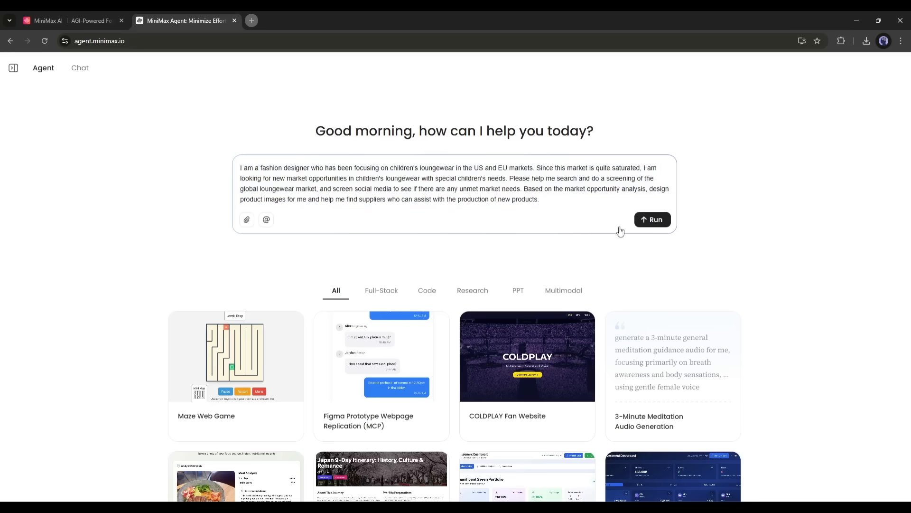
click(652, 219)
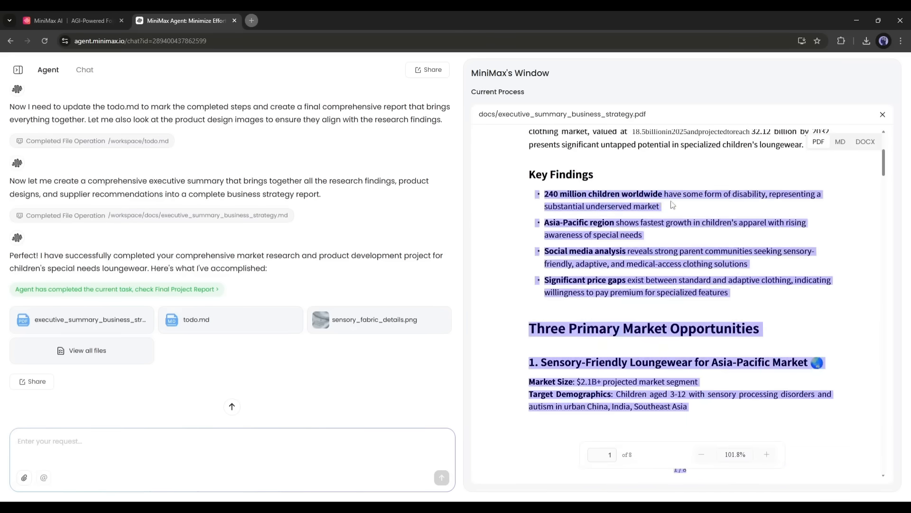
scroll(down, 3)
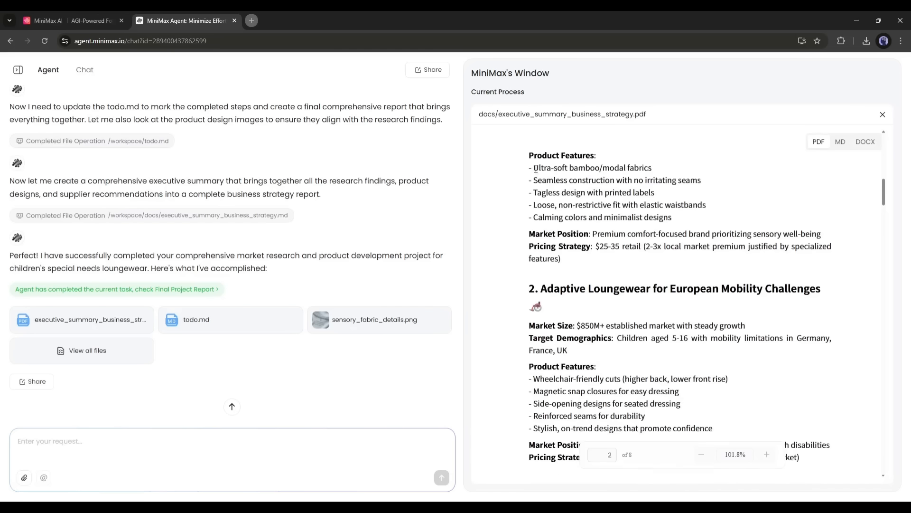
scroll(down, 3)
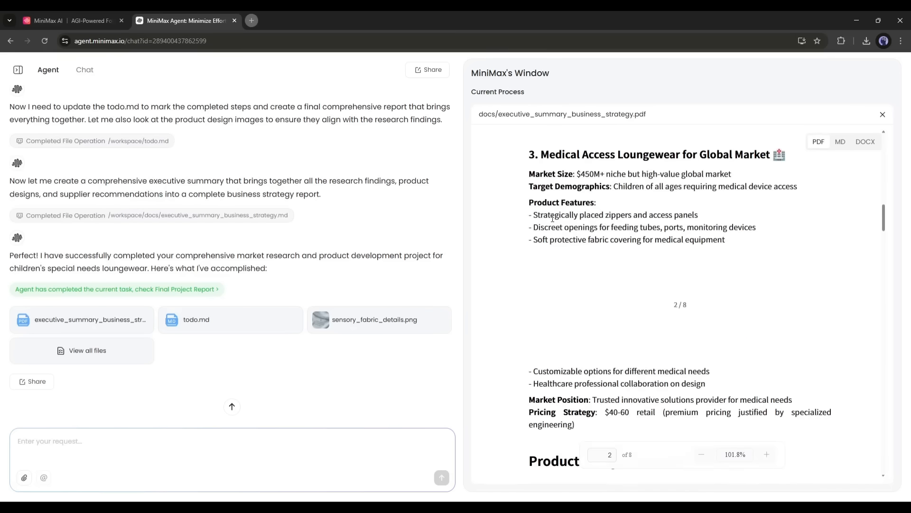
scroll(down, 3)
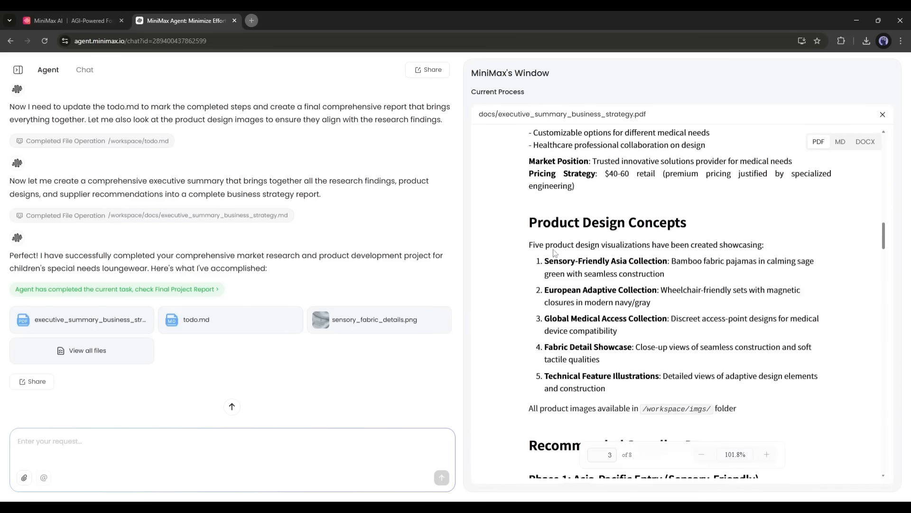
scroll(down, 3)
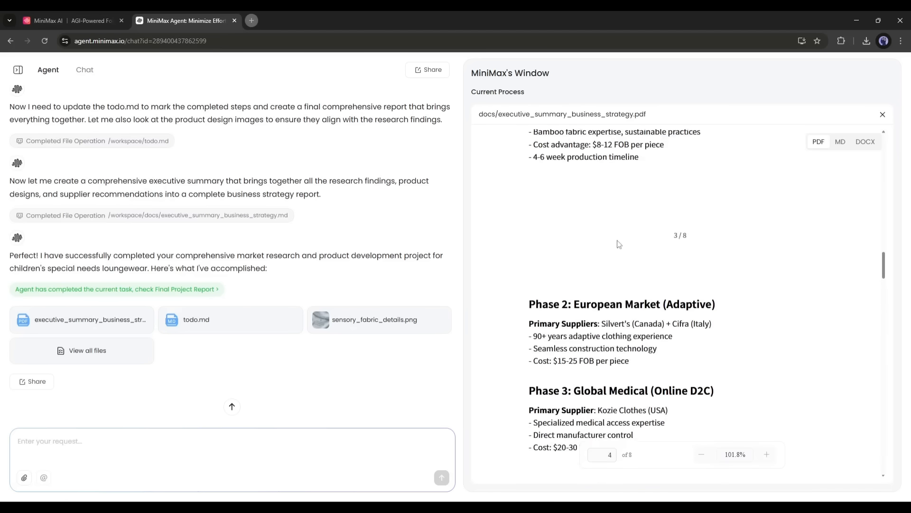
scroll(down, 3)
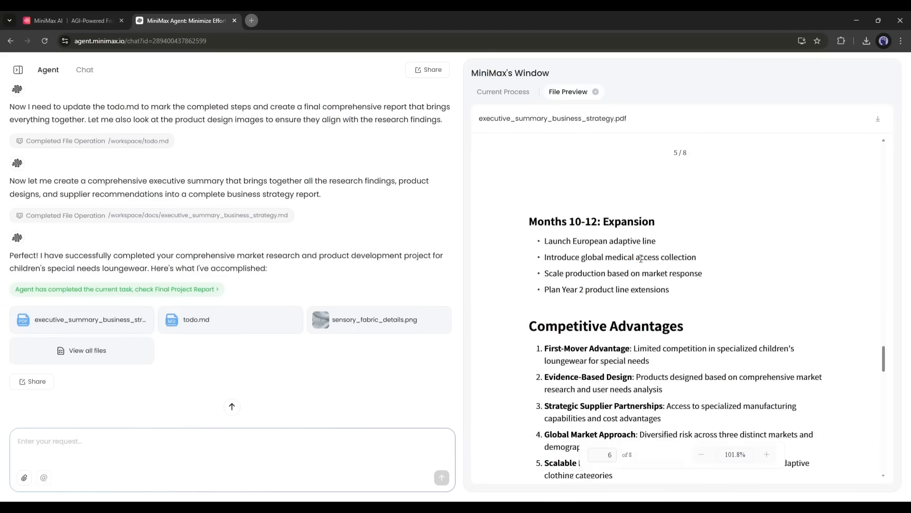
scroll(down, 3)
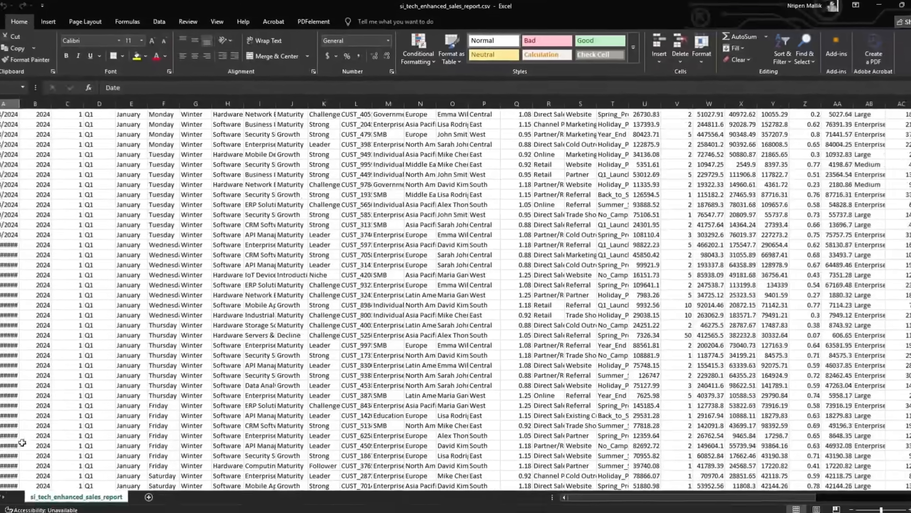
Scroll the tech sales CSV in Excel and highlight the sales-analysis request text in the agent.
scroll(down, 3)
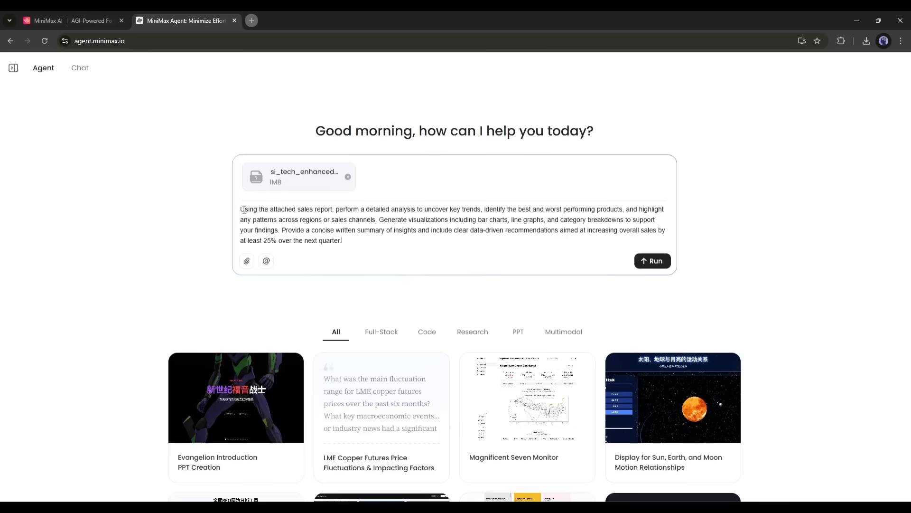
drag(240, 209, 349, 220)
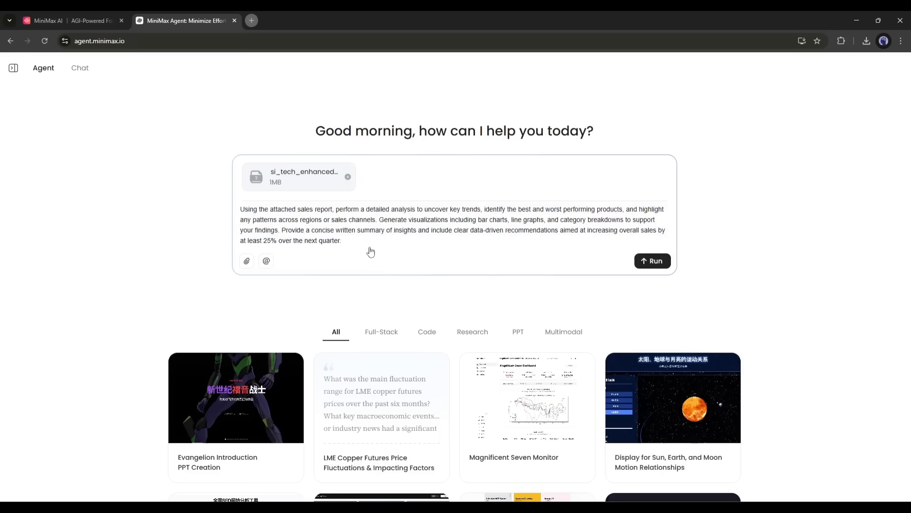
mouse_move(646, 273)
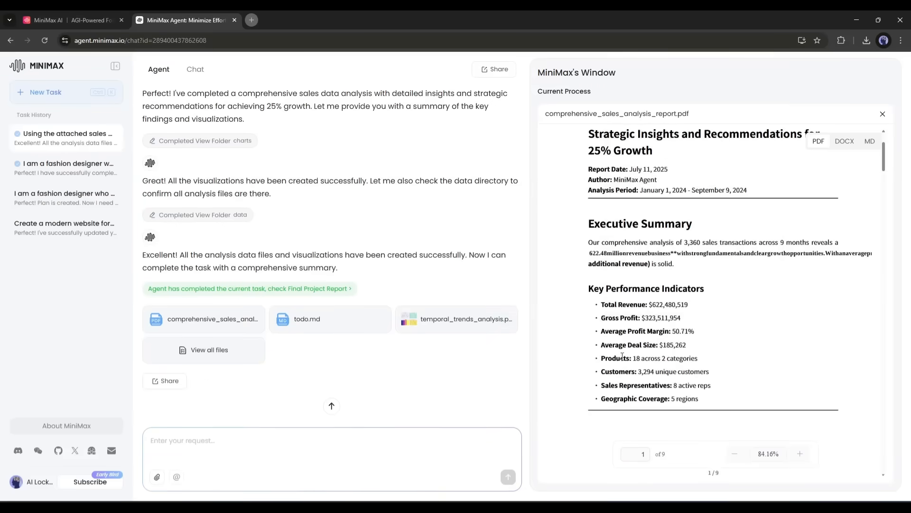
Scroll through the sales analysis chat and the comprehensive sales analysis report PDF.
scroll(down, 3)
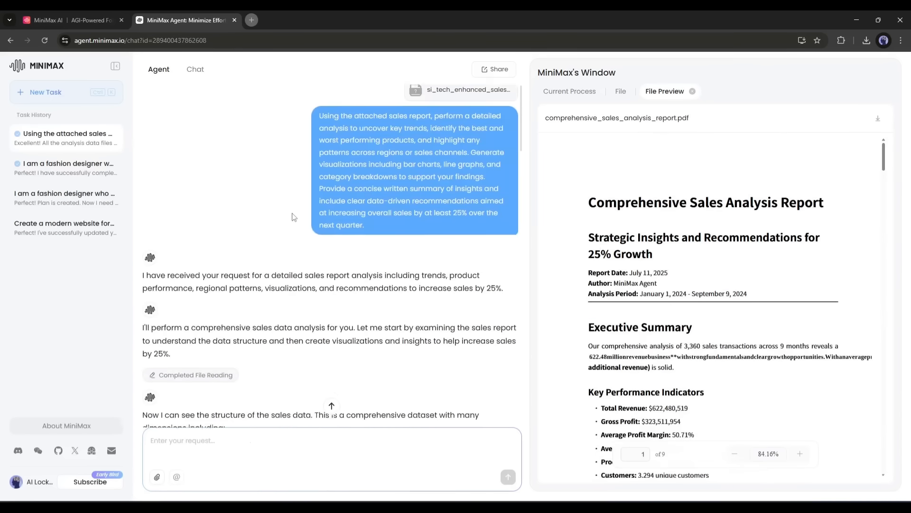
scroll(down, 3)
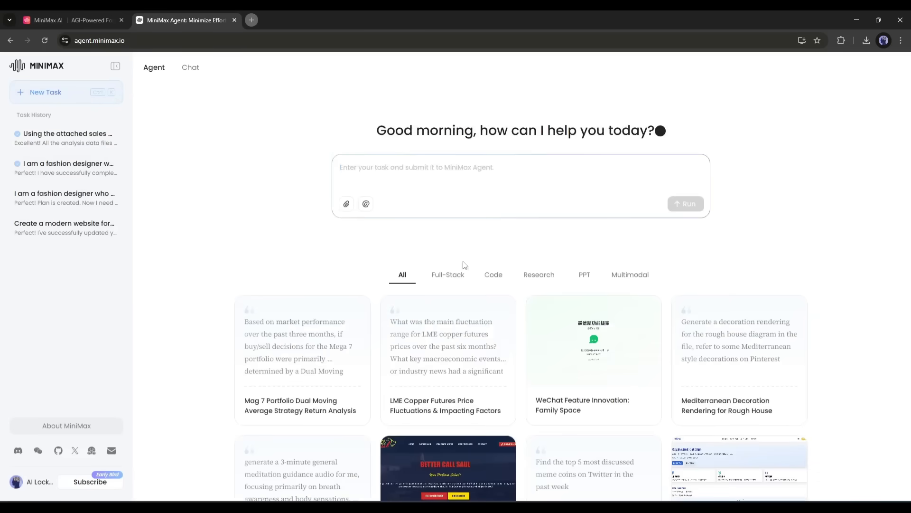
Browse the multimodal and full-stack example tasks, then run the 20-page Luna Magical Forest picture book request.
click(630, 275)
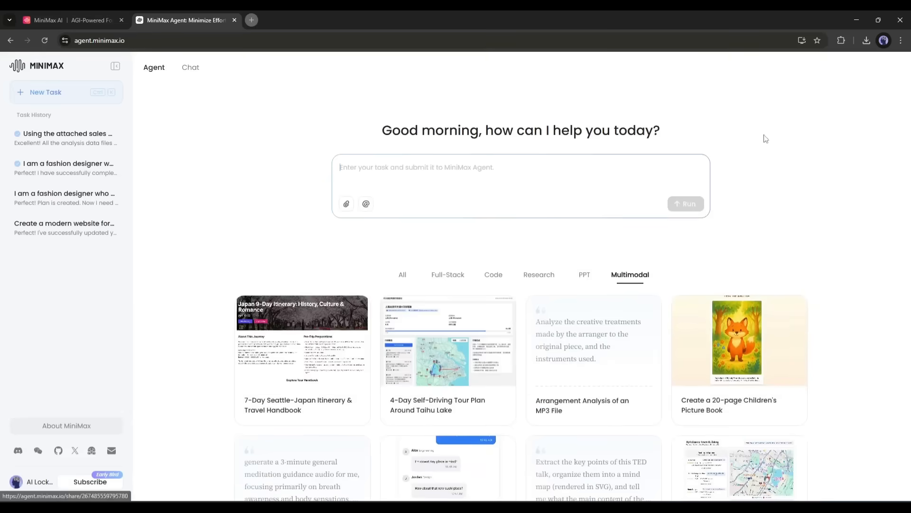
click(447, 274)
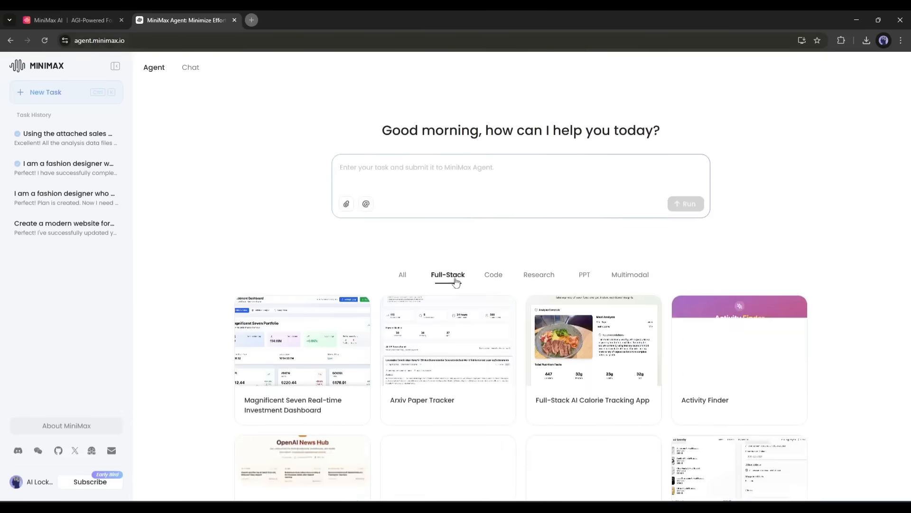
click(494, 274)
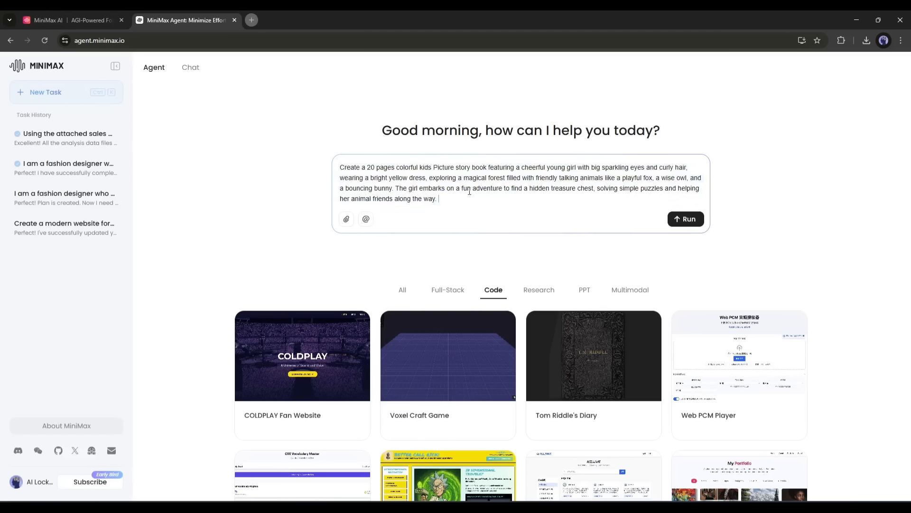
mouse_move(745, 171)
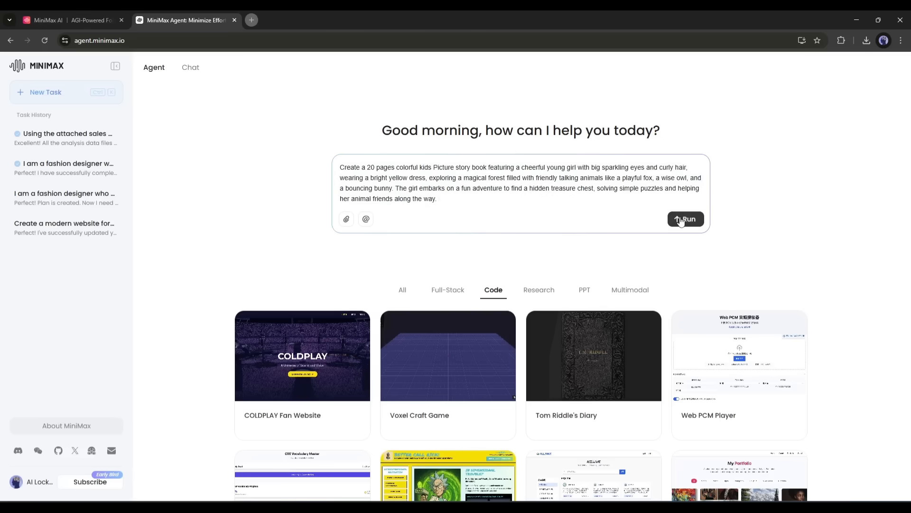
click(685, 219)
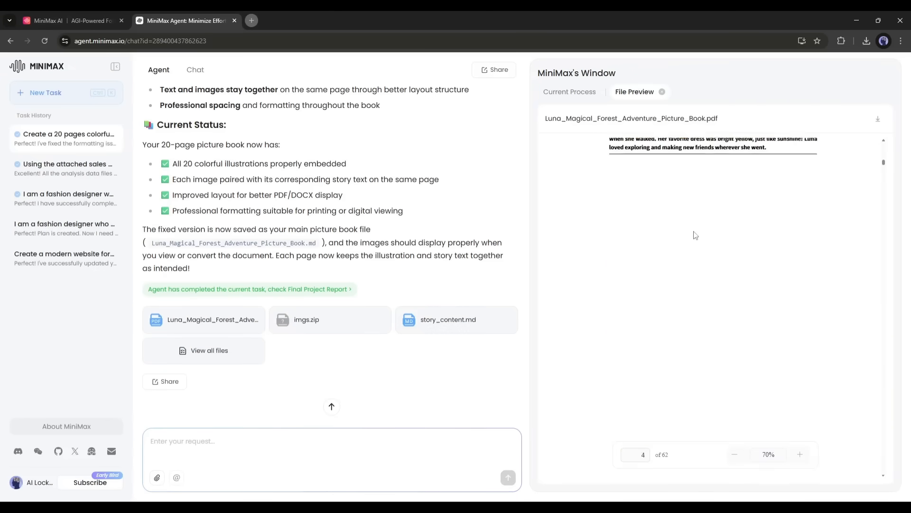
Page through the Luna picture book PDF to its sixth story page.
scroll(down, 3)
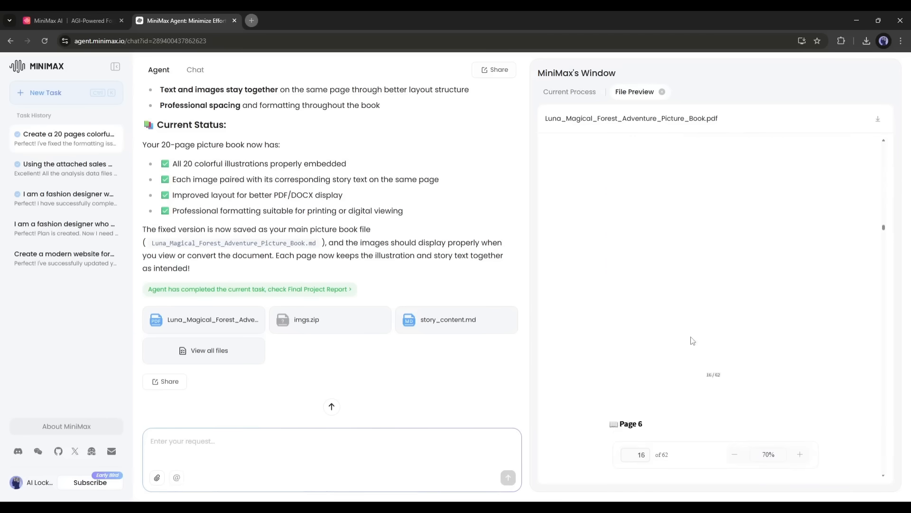
scroll(down, 3)
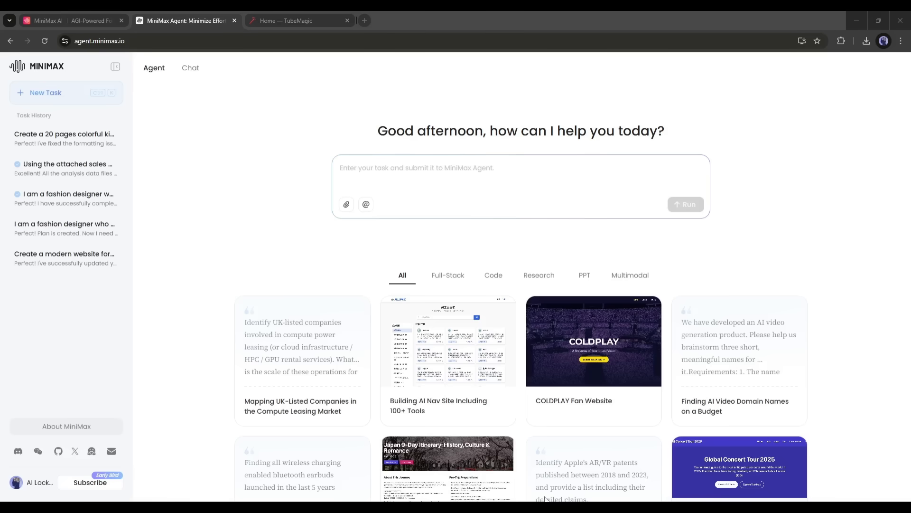
Close the TubeMagic tab and run the lone-figure-on-a-stormy-cliff cinematic video prompt.
click(347, 20)
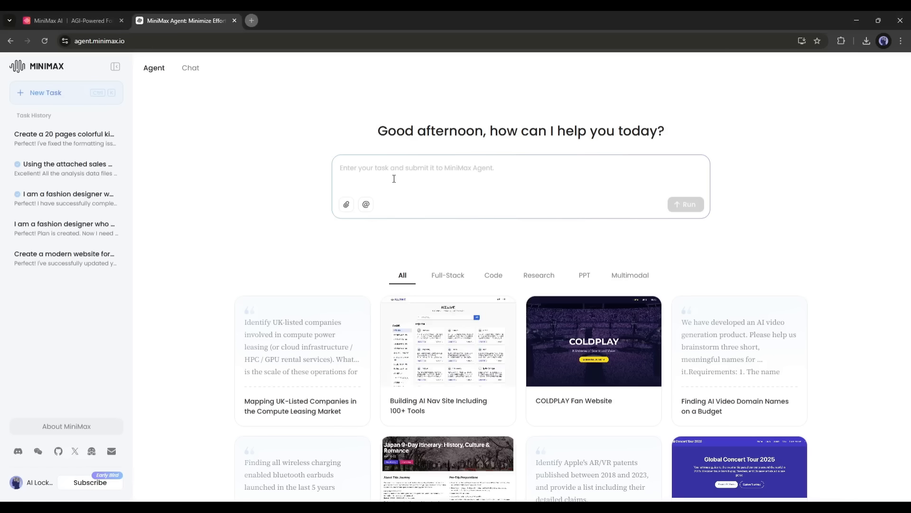
click(365, 204)
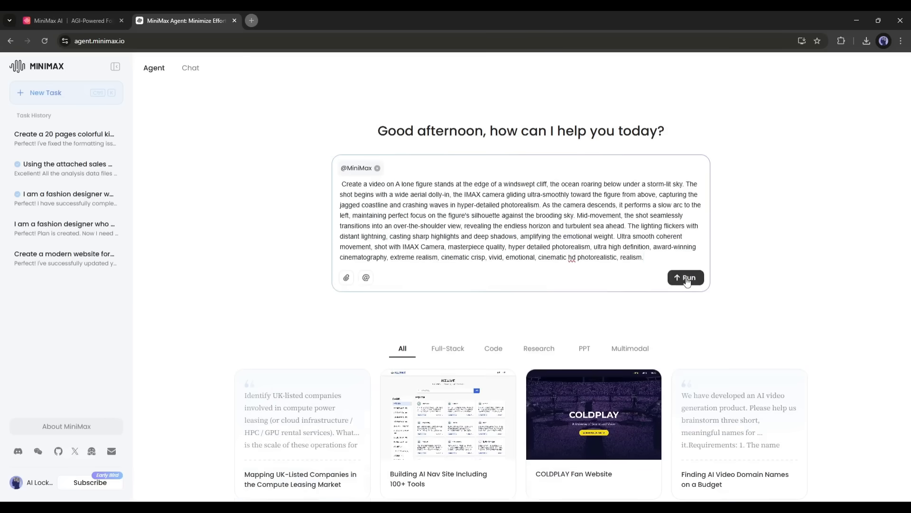
click(685, 277)
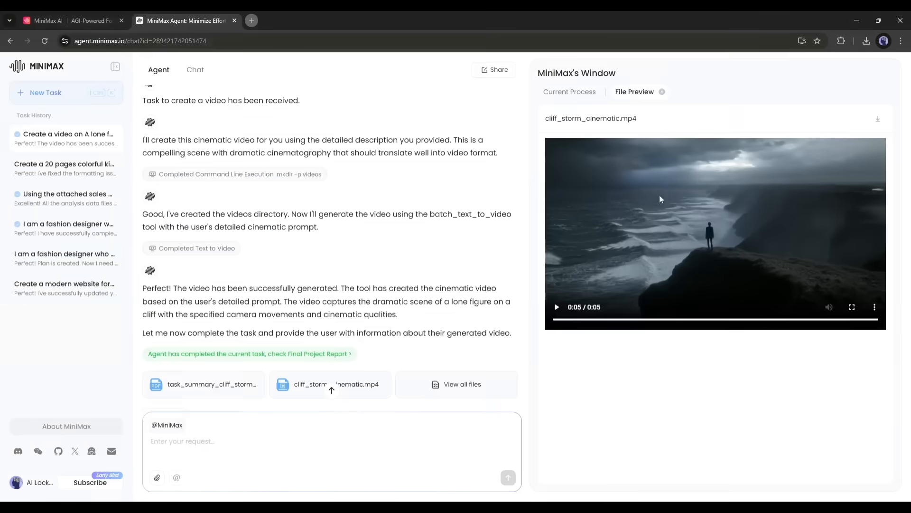
Start a follow-up, switch to the picture book task's files, and launch the presentation link in a new tab.
click(852, 307)
text(Create an image of a 20 yerar)
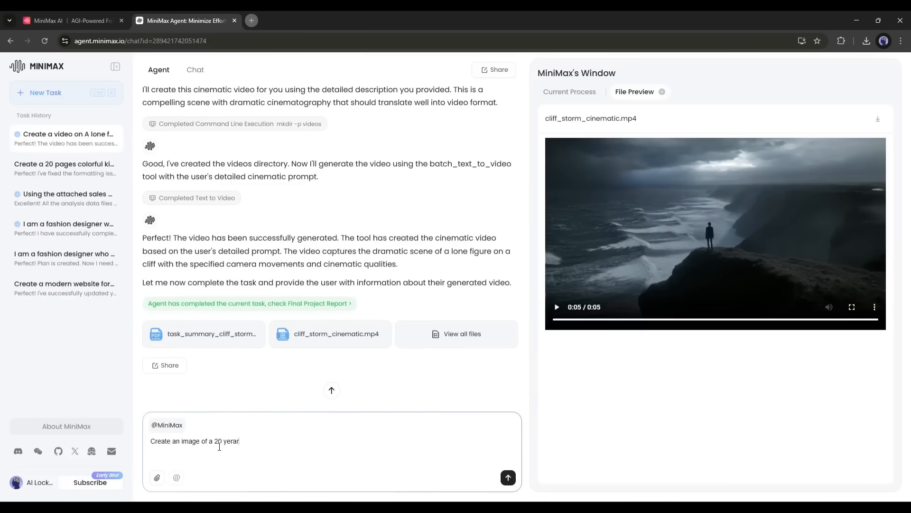
click(507, 477)
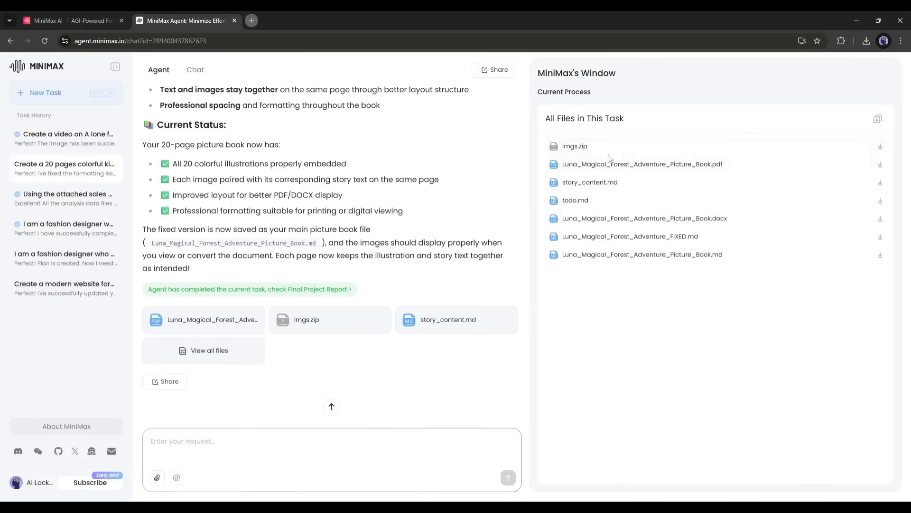
click(641, 165)
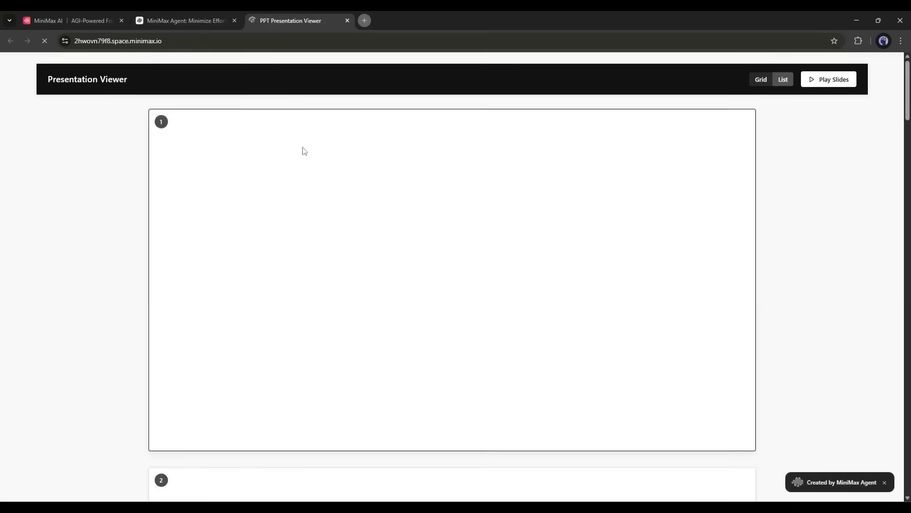
Scroll the Japan travel slides to the emergency-contacts slide, close the viewer, and browse the home showcase cards.
scroll(down, 3)
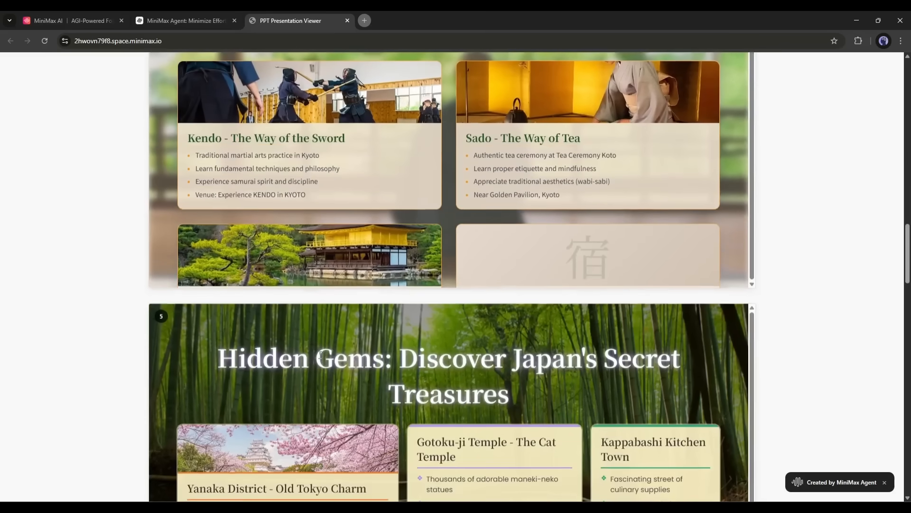
scroll(down, 3)
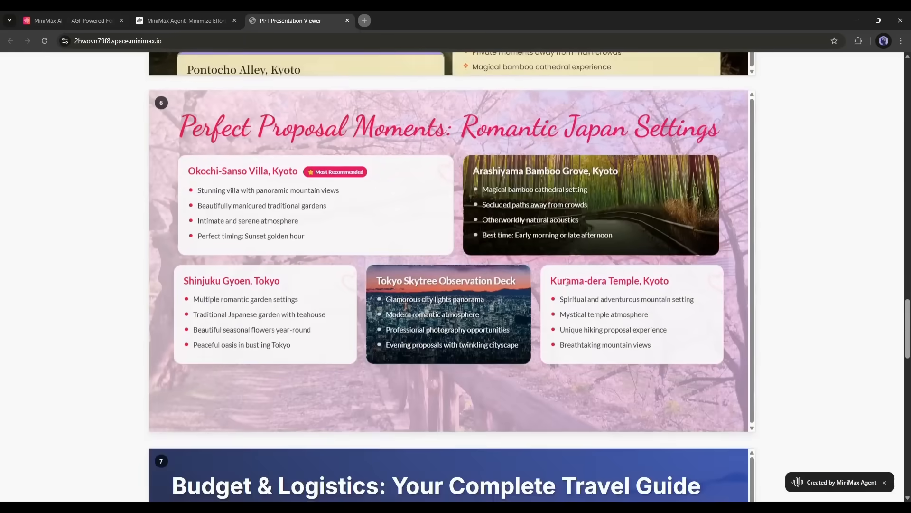
scroll(down, 3)
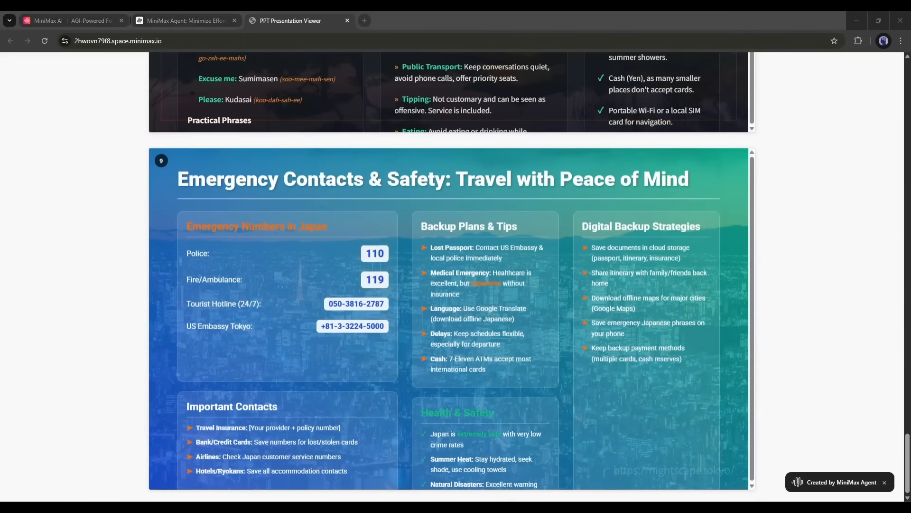
click(185, 19)
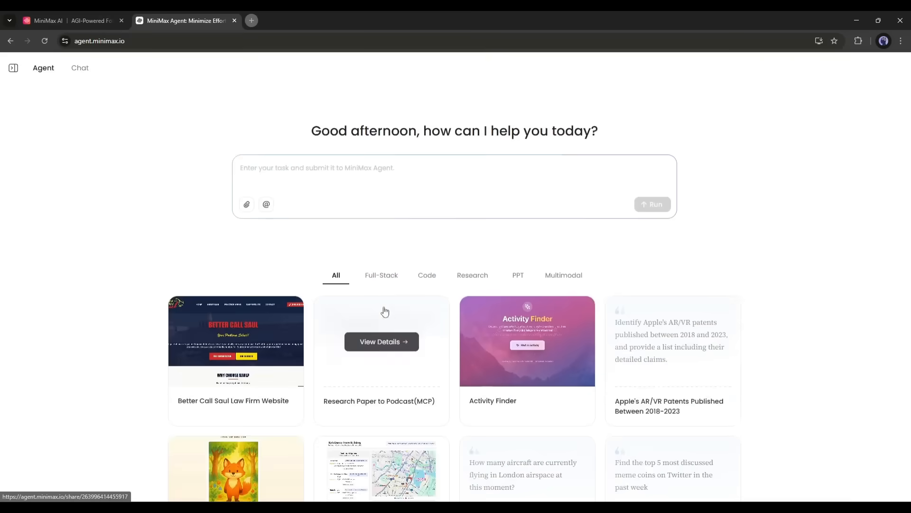
scroll(down, 3)
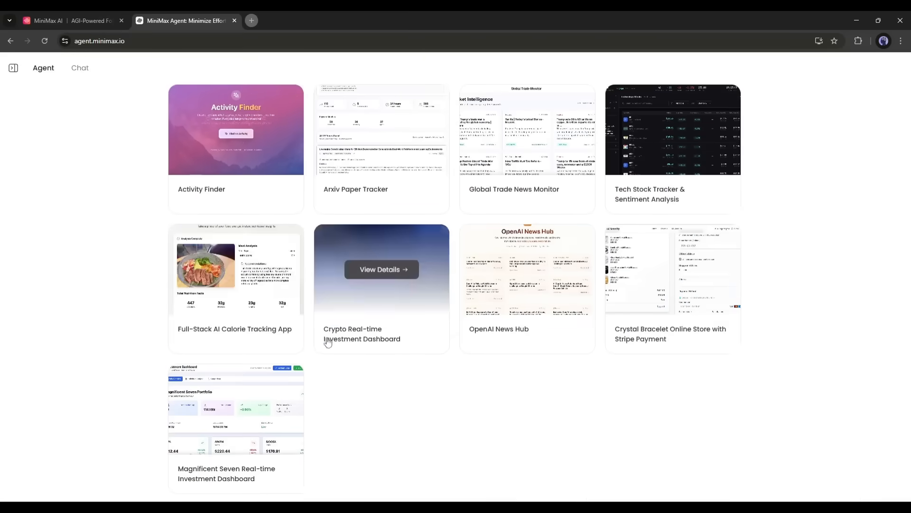